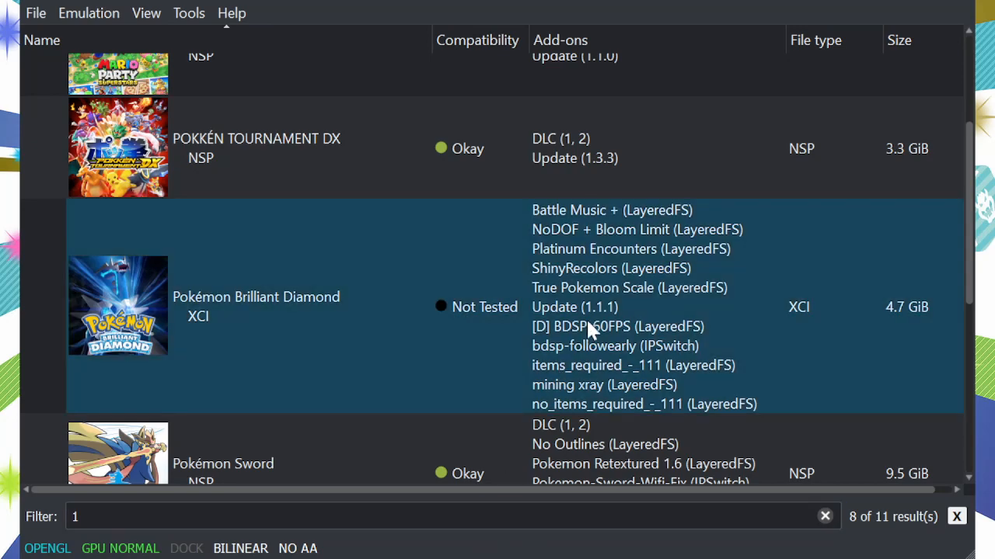
pyautogui.moveTo(699, 361)
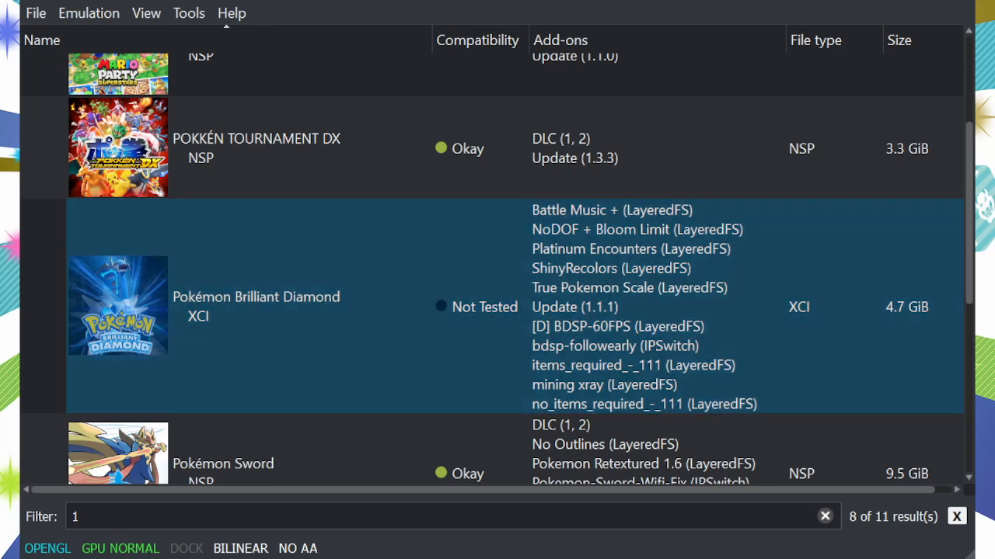
pyautogui.moveTo(485, 310)
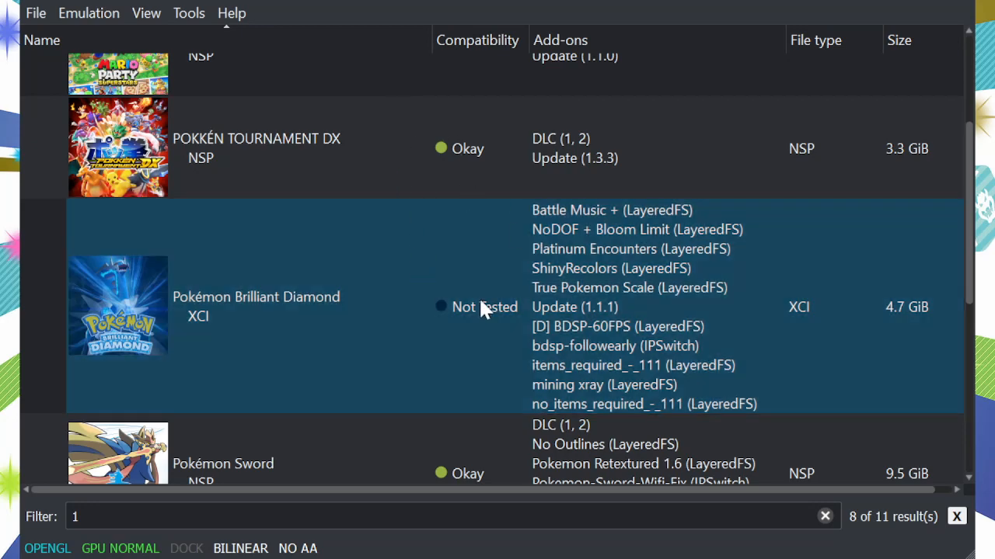
pyautogui.moveTo(930, 88)
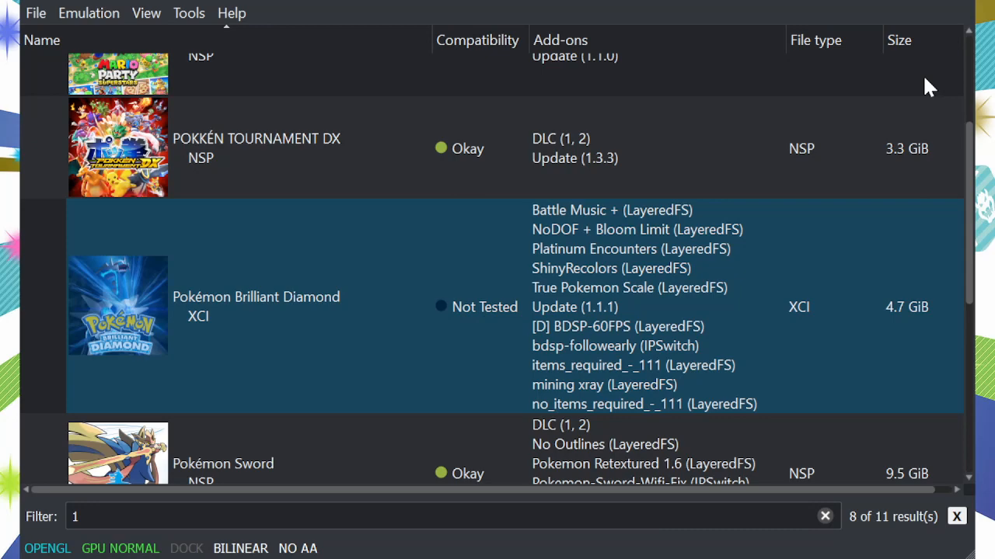
pyautogui.moveTo(495, 413)
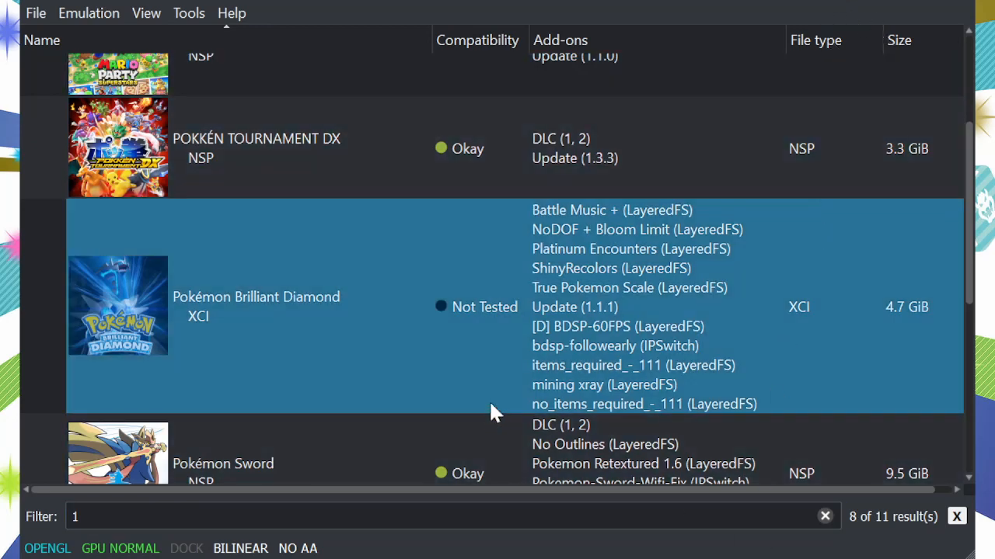
pyautogui.moveTo(478, 383)
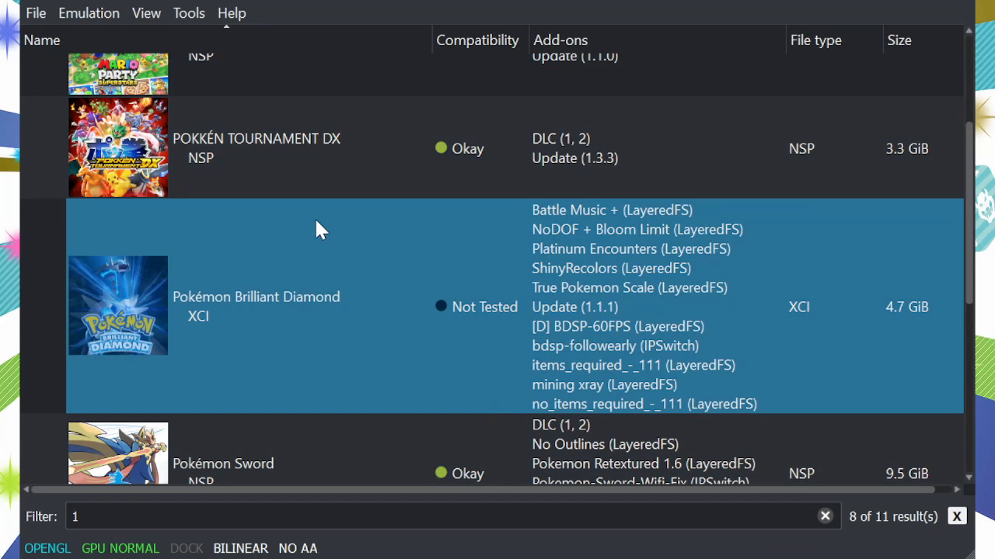
# Launch Pokémon Brilliant Diamond from the yuzu game list with its mods.
pyautogui.doubleClick(257, 305)
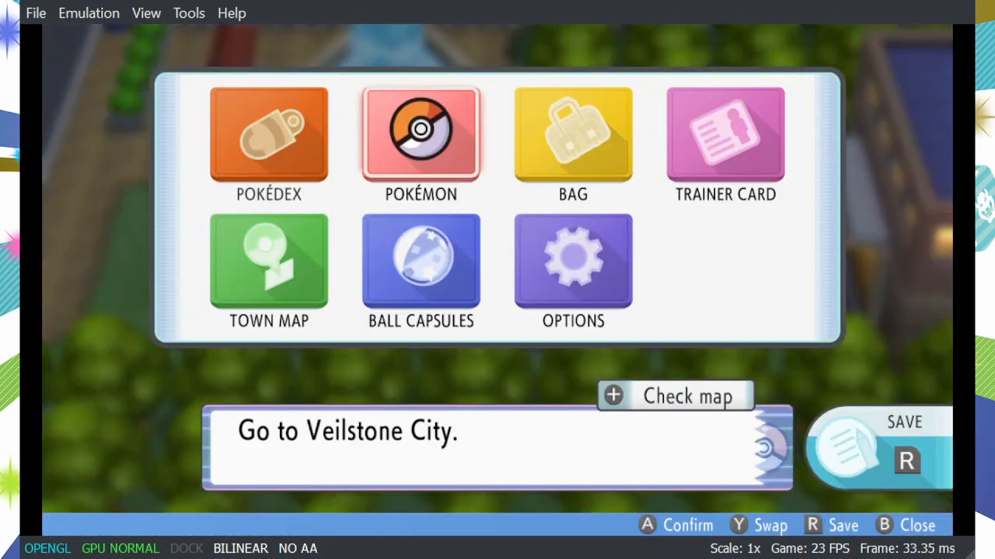
# Open the party menu and browse past Fangs and Shadow back to Zin the Gyarados.
pyautogui.click(420, 138)
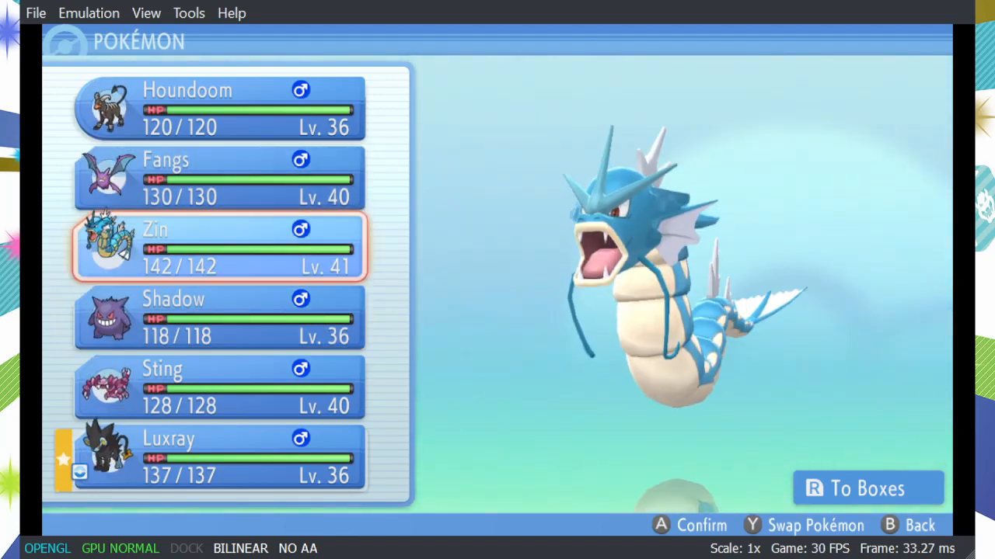
pyautogui.press('Up')
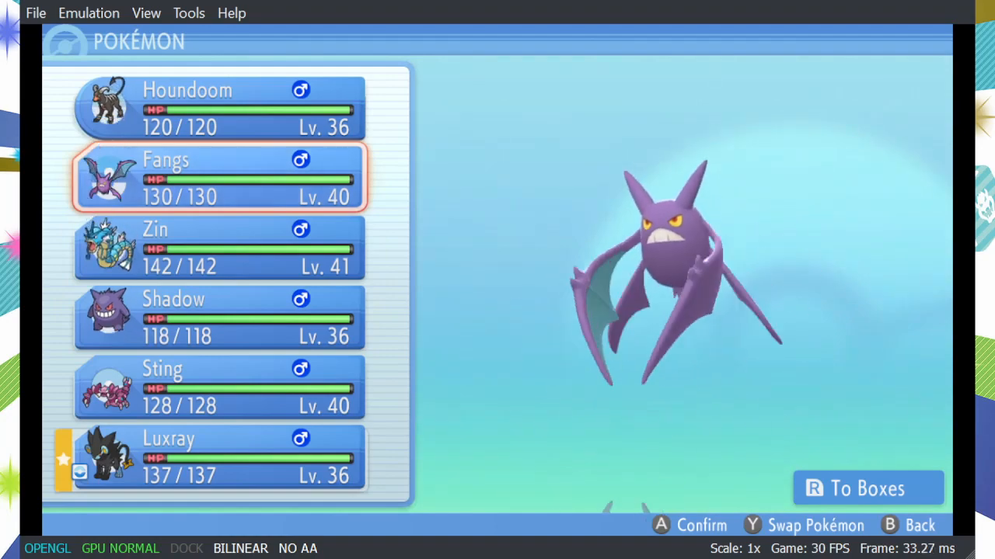
pyautogui.press('Down')
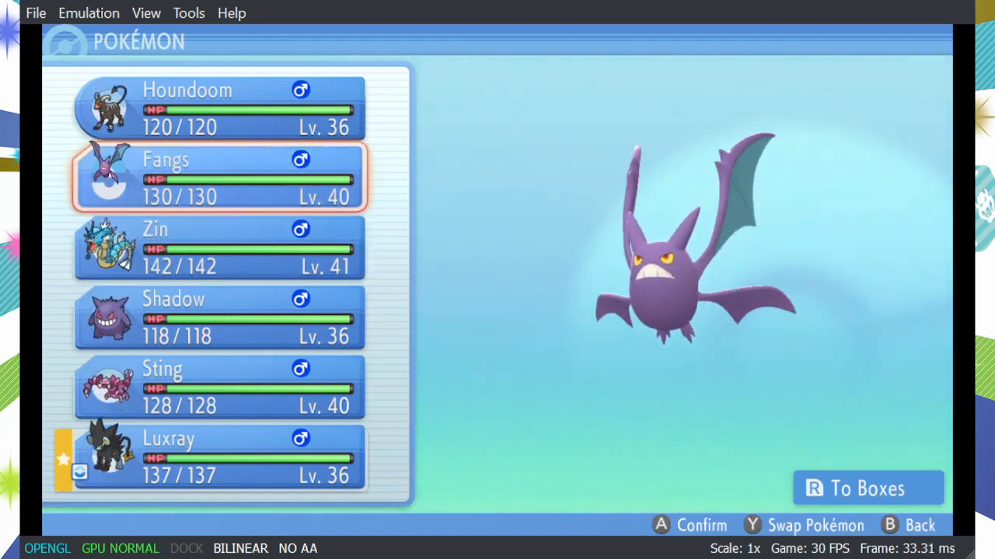
pyautogui.press('down')
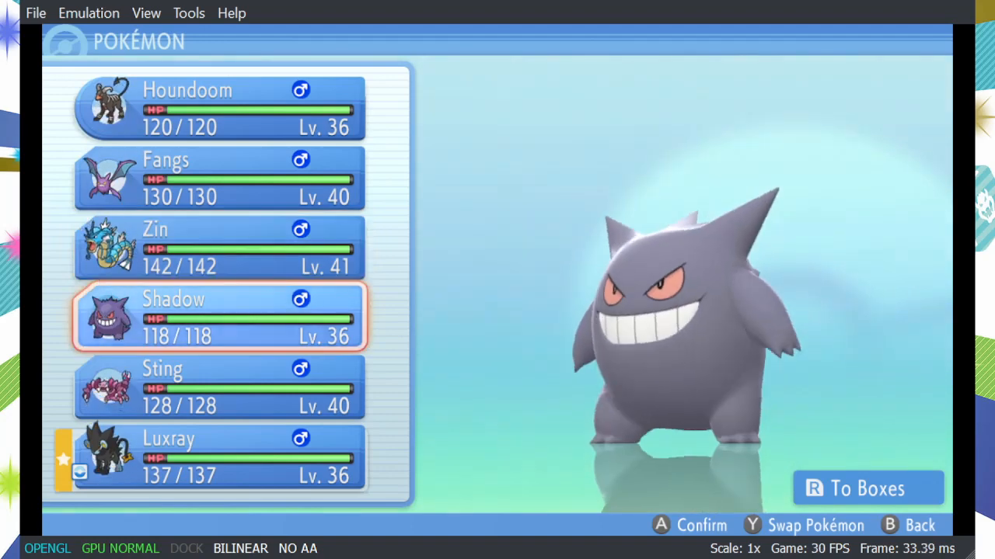
pyautogui.press('down')
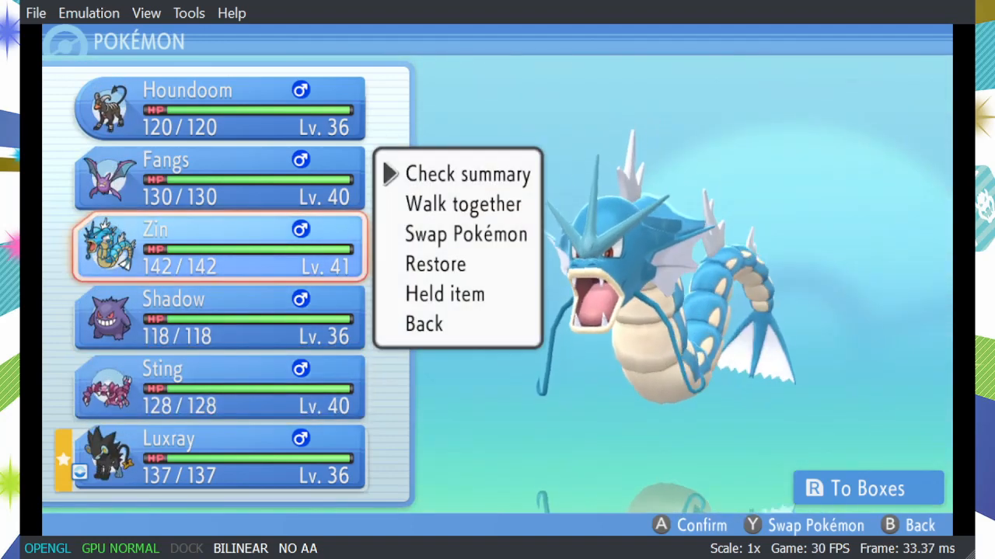
# Choose Walk together for Zin and confirm so Gyarados follows the player.
pyautogui.press('Down')
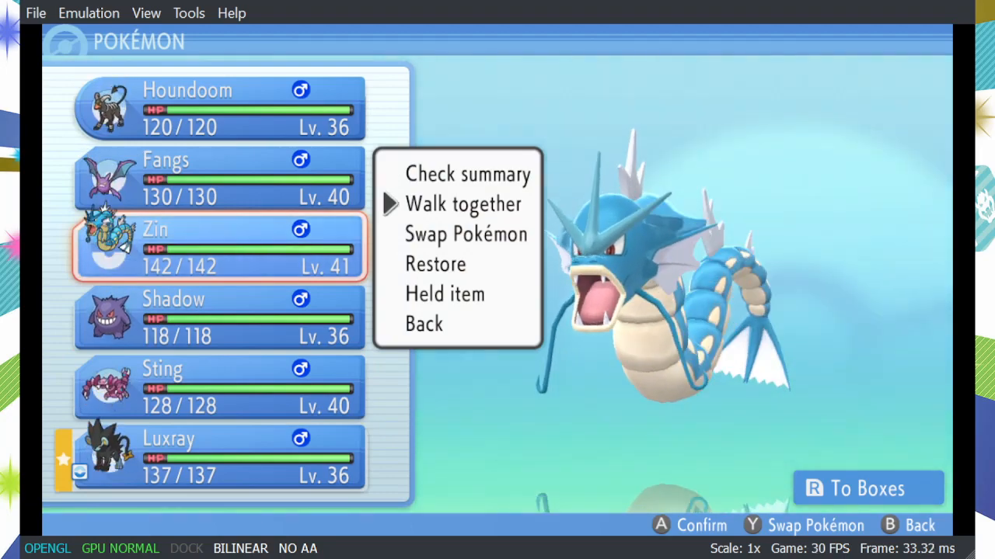
pyautogui.click(463, 204)
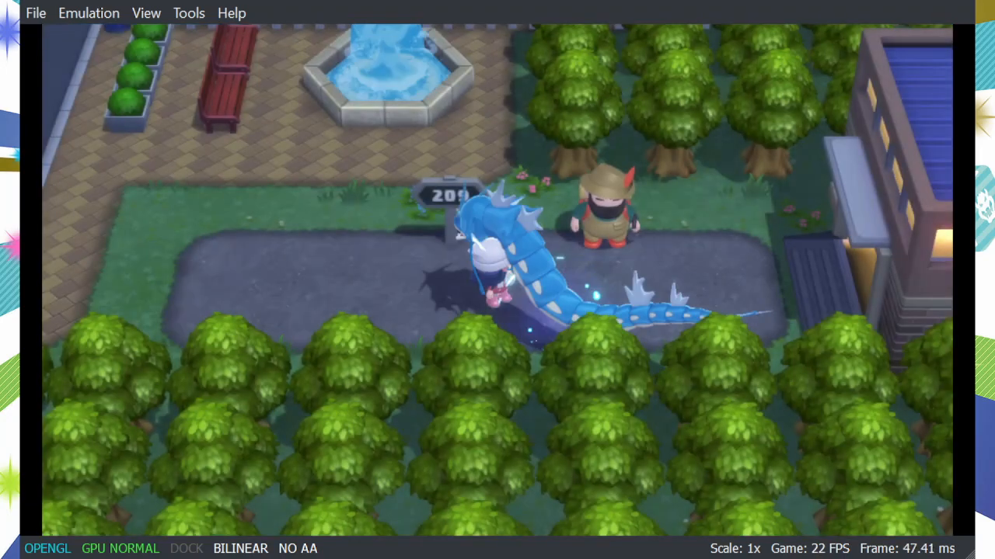